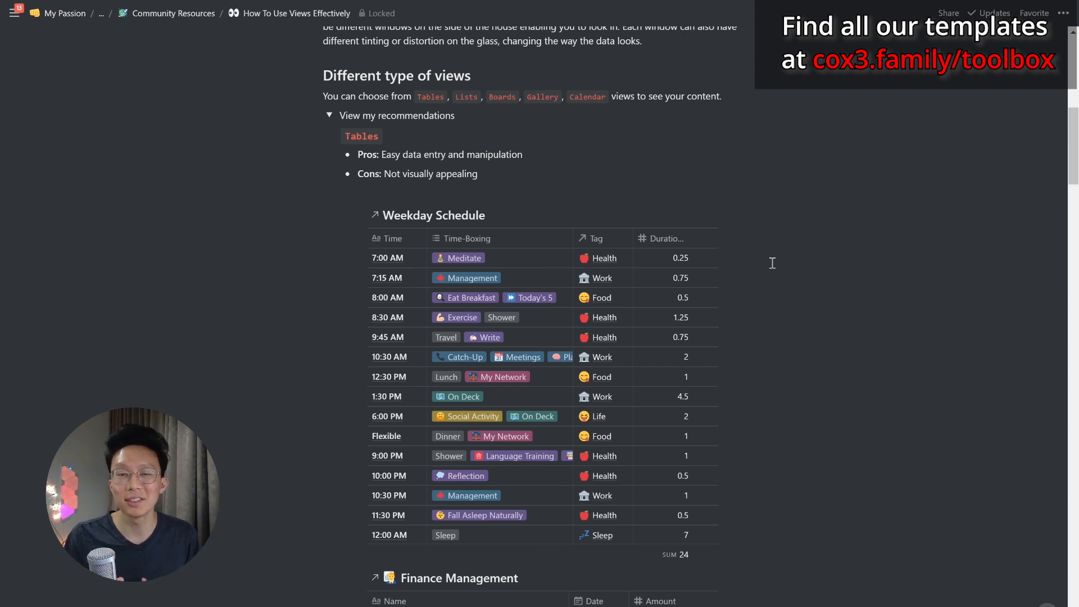
{"action": "mouse_move", "coordinate": [451, 308]}
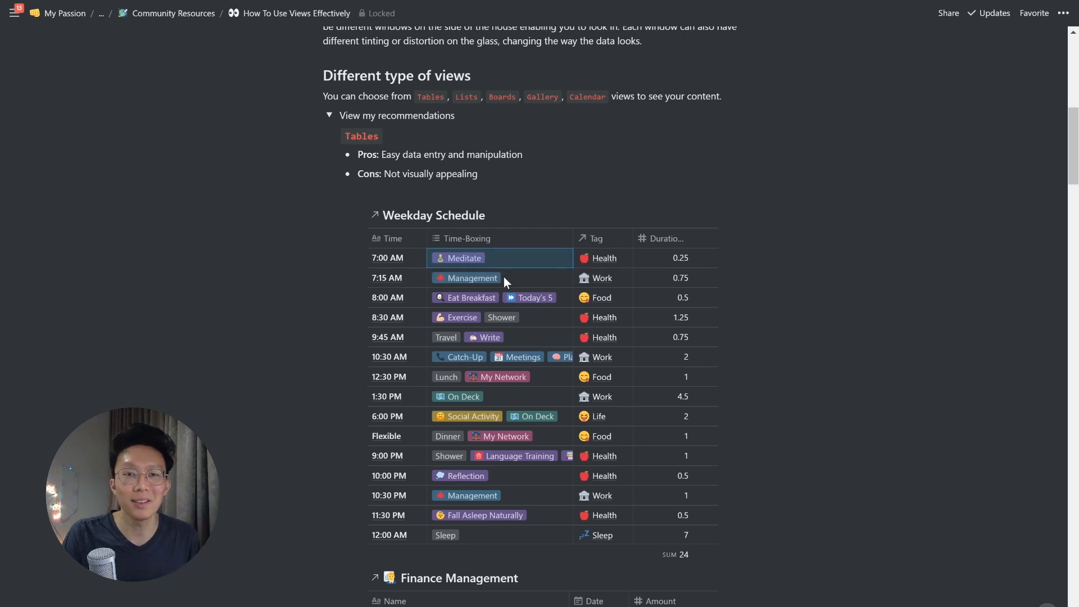
Scroll down the views guide to reach the two Daily Quests linked views
{"action": "scroll", "scroll_direction": "down", "scroll_amount": 3}
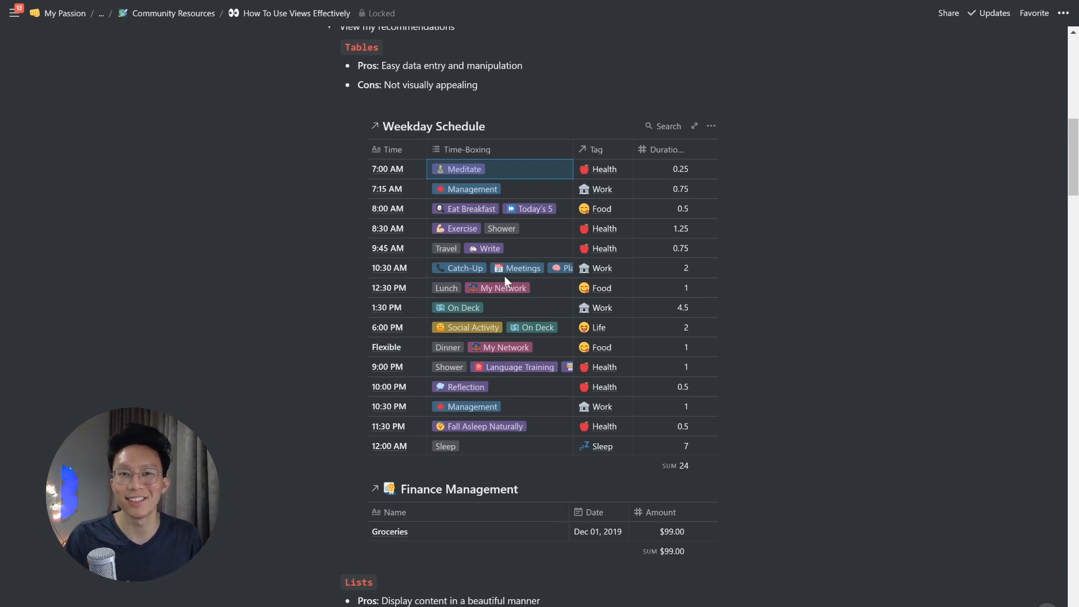
{"action": "scroll", "scroll_direction": "down", "scroll_amount": 3}
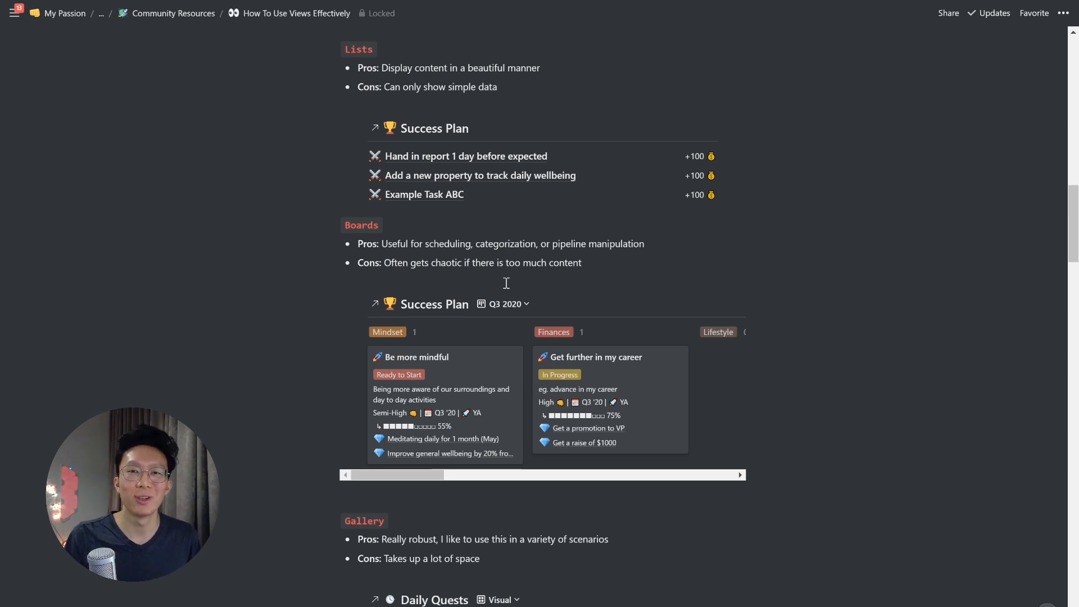
{"action": "mouse_move", "coordinate": [732, 176]}
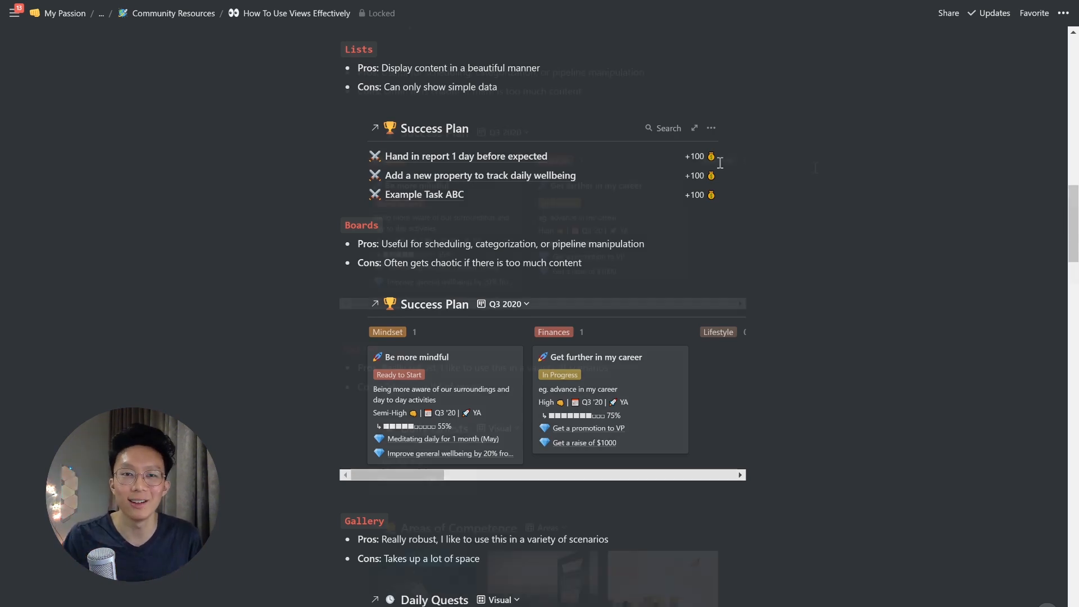
{"action": "scroll", "scroll_direction": "down", "scroll_amount": 3}
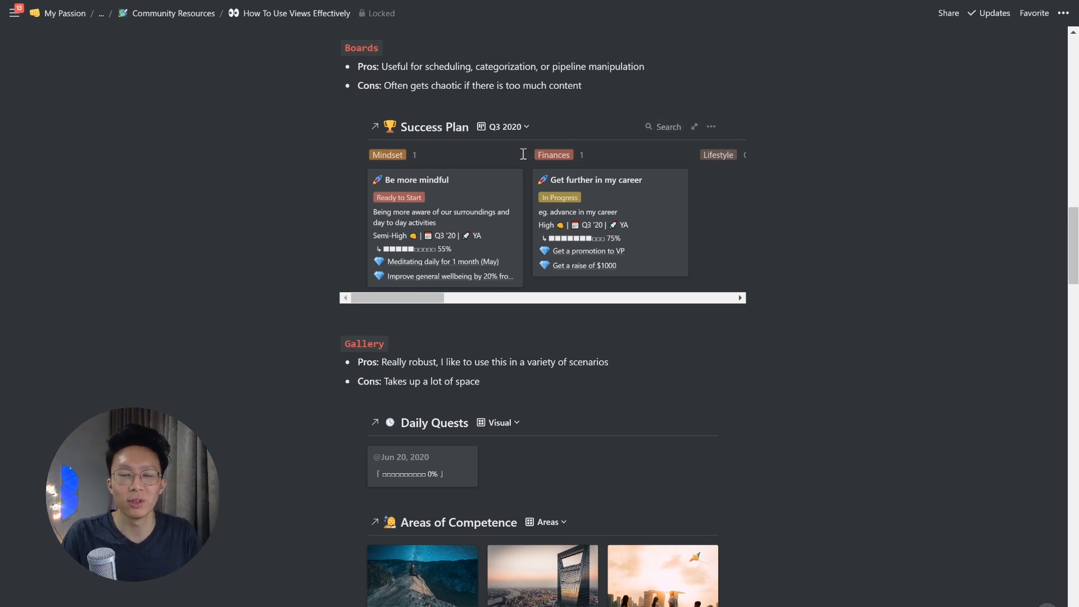
{"action": "mouse_move", "coordinate": [627, 265]}
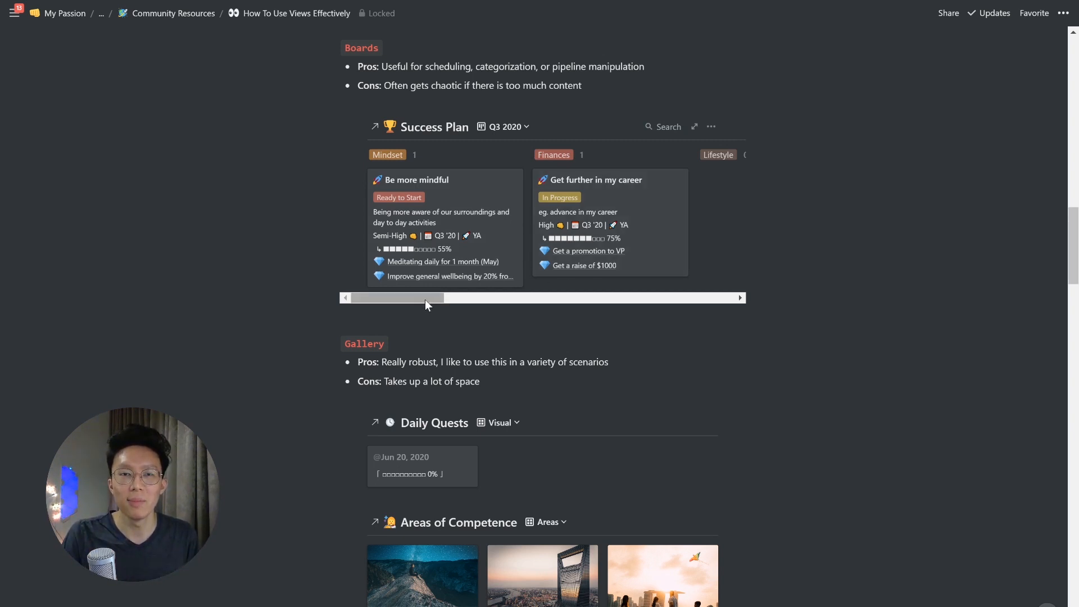
{"action": "left_click_drag", "start_coordinate": [424, 297], "coordinate": [557, 296]}
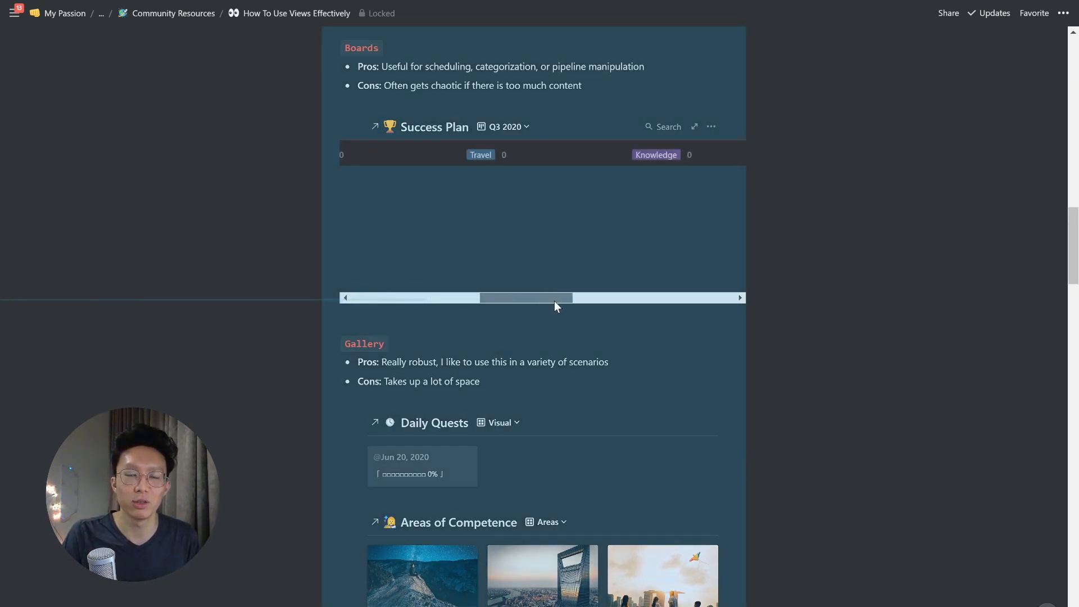
{"action": "scroll", "scroll_direction": "down", "scroll_amount": 3}
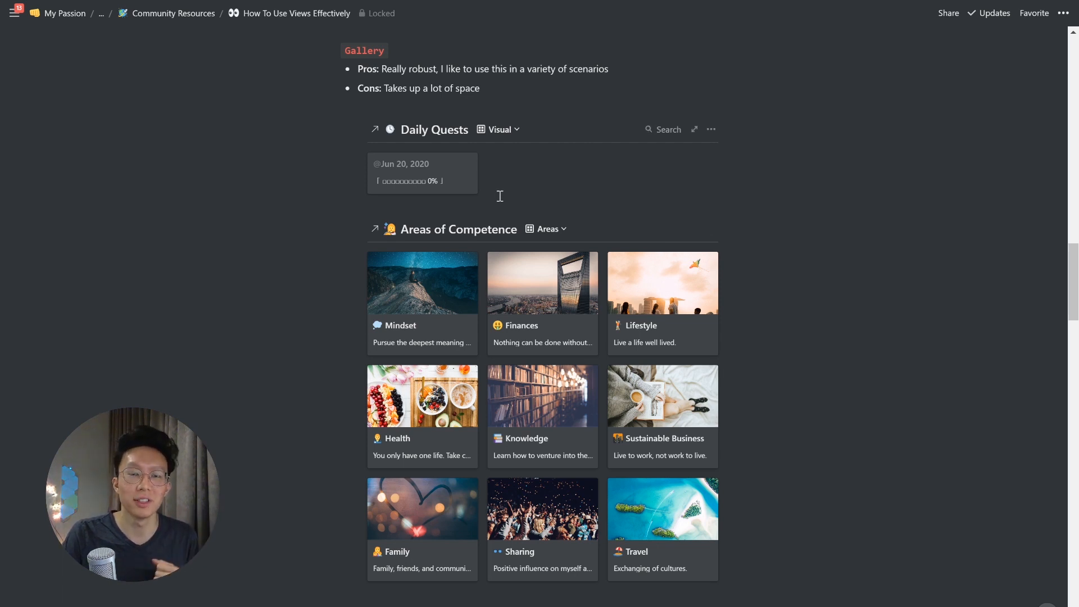
{"action": "mouse_move", "coordinate": [762, 261]}
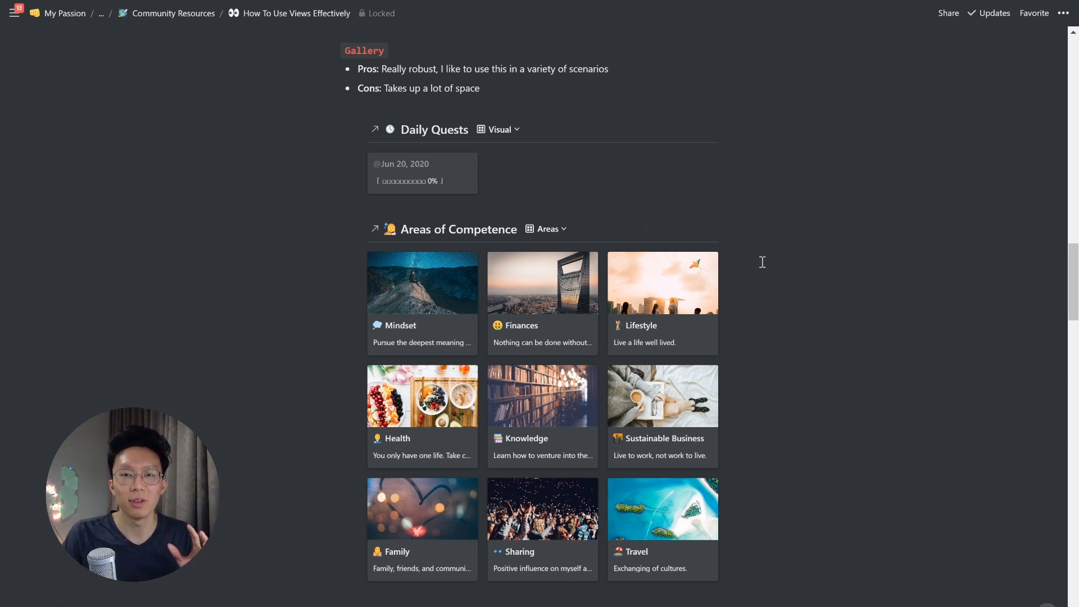
{"action": "scroll", "scroll_direction": "down", "scroll_amount": 3}
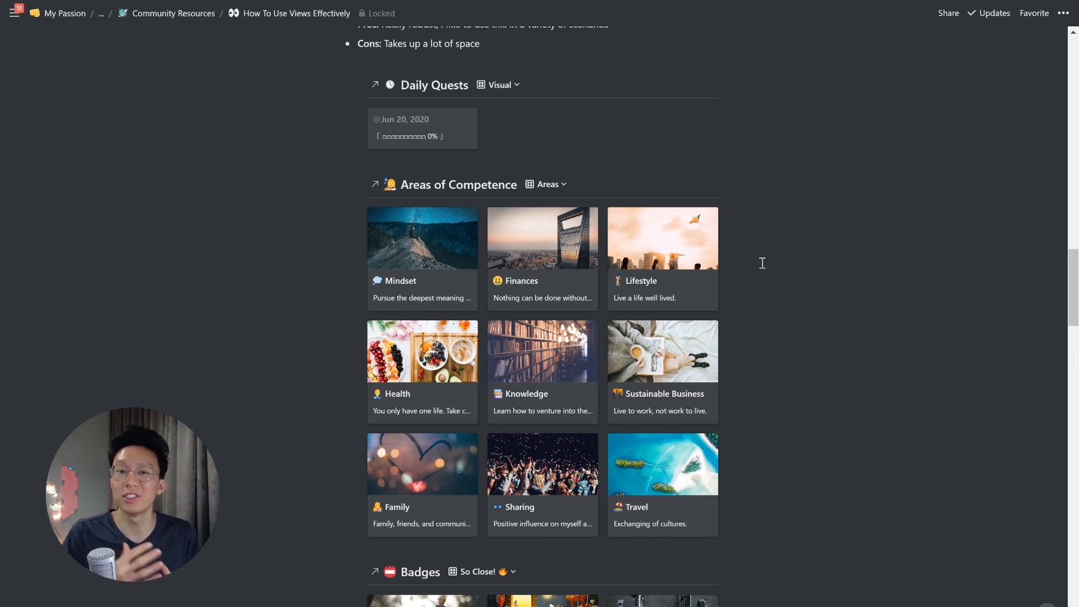
{"action": "scroll", "scroll_direction": "down", "scroll_amount": 3}
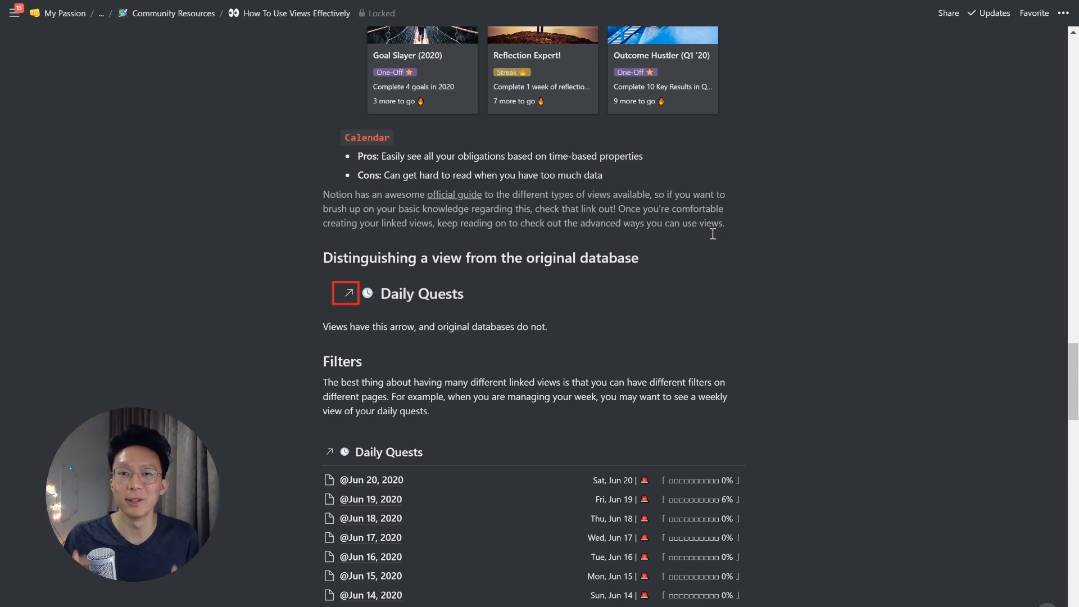
{"action": "scroll", "scroll_direction": "down", "scroll_amount": 3}
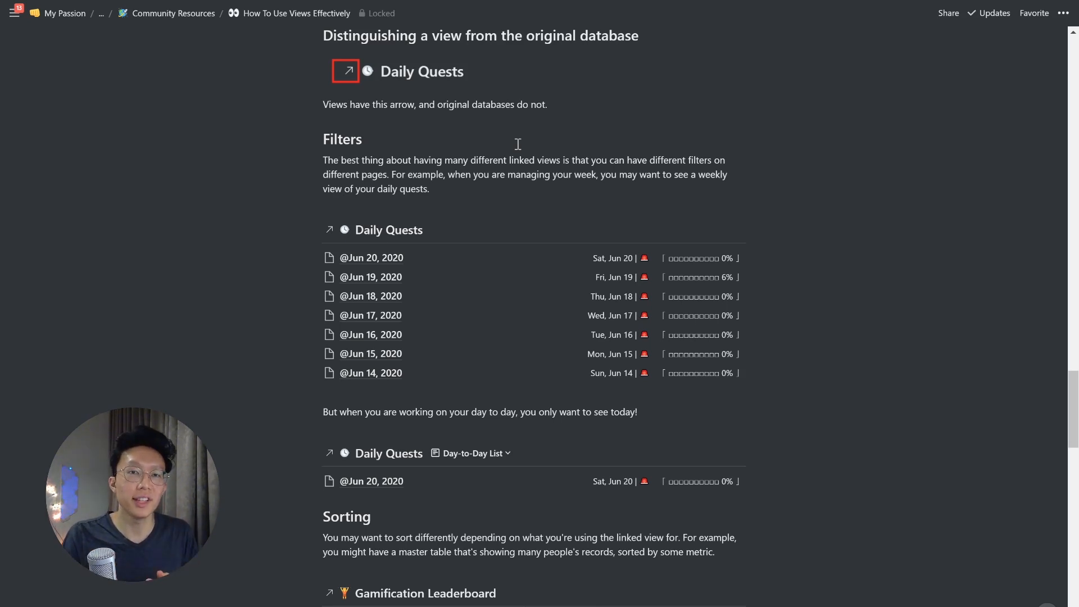
{"action": "mouse_move", "coordinate": [363, 99]}
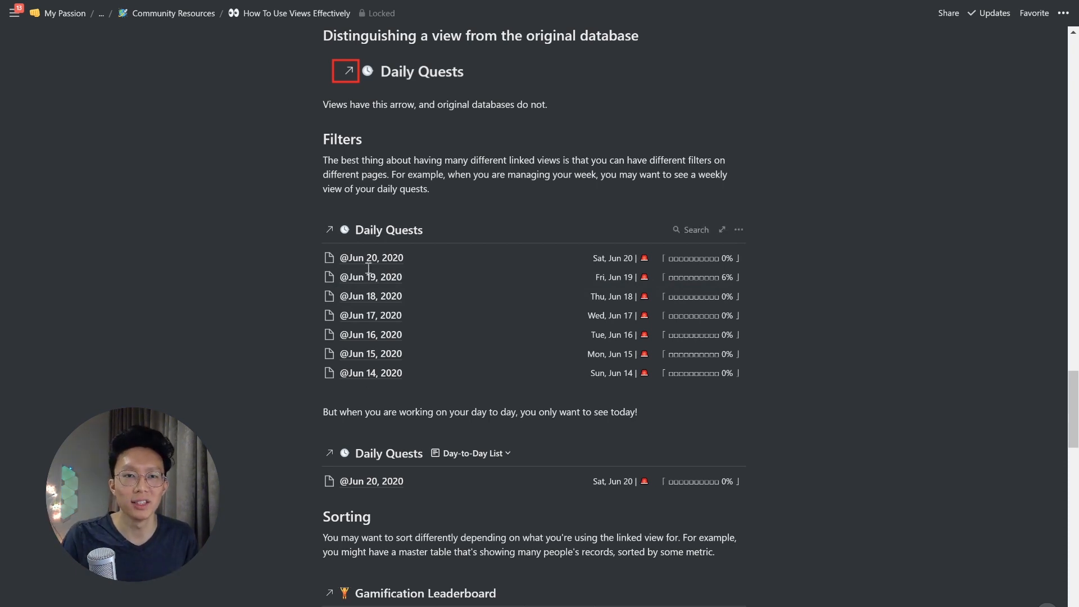
{"action": "mouse_move", "coordinate": [330, 230]}
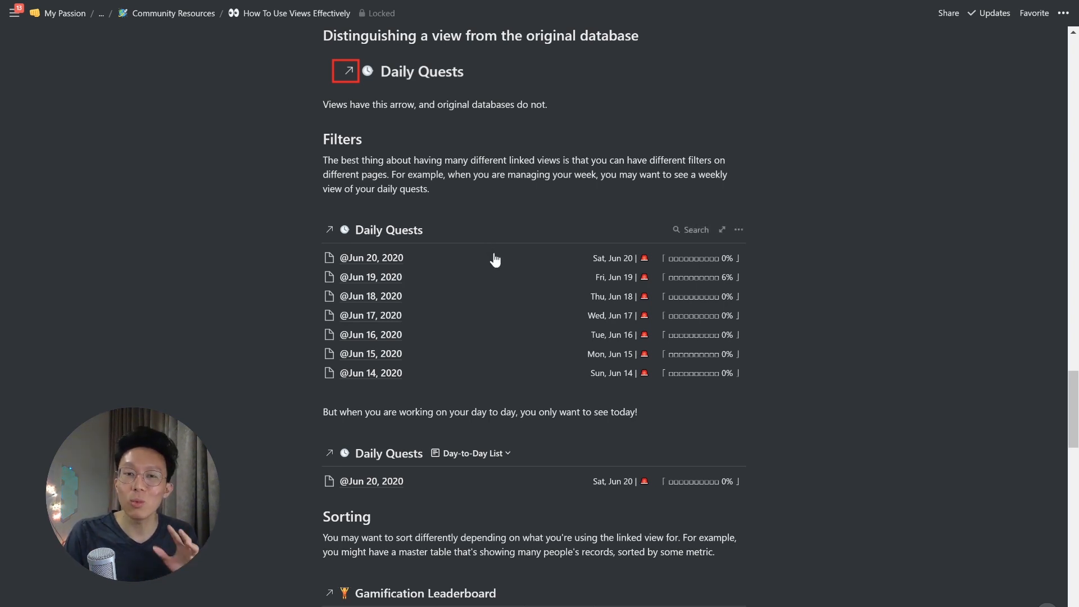
{"action": "scroll", "scroll_direction": "down", "scroll_amount": 3}
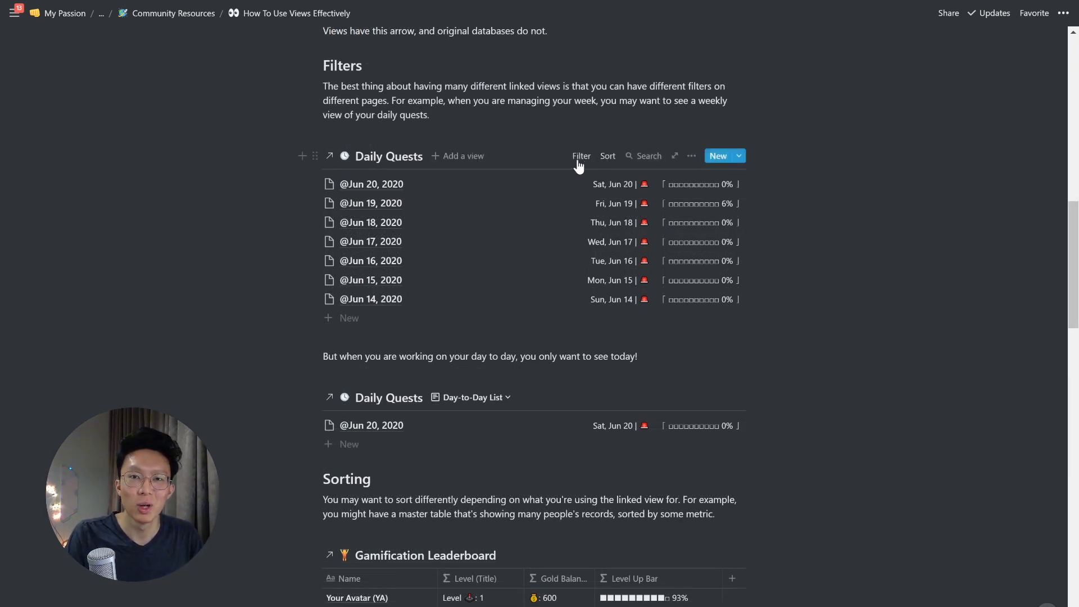
Reveal the weekly view's past-week filter, then the Day-to-Day List view's today filter
{"action": "left_click", "coordinate": [582, 155]}
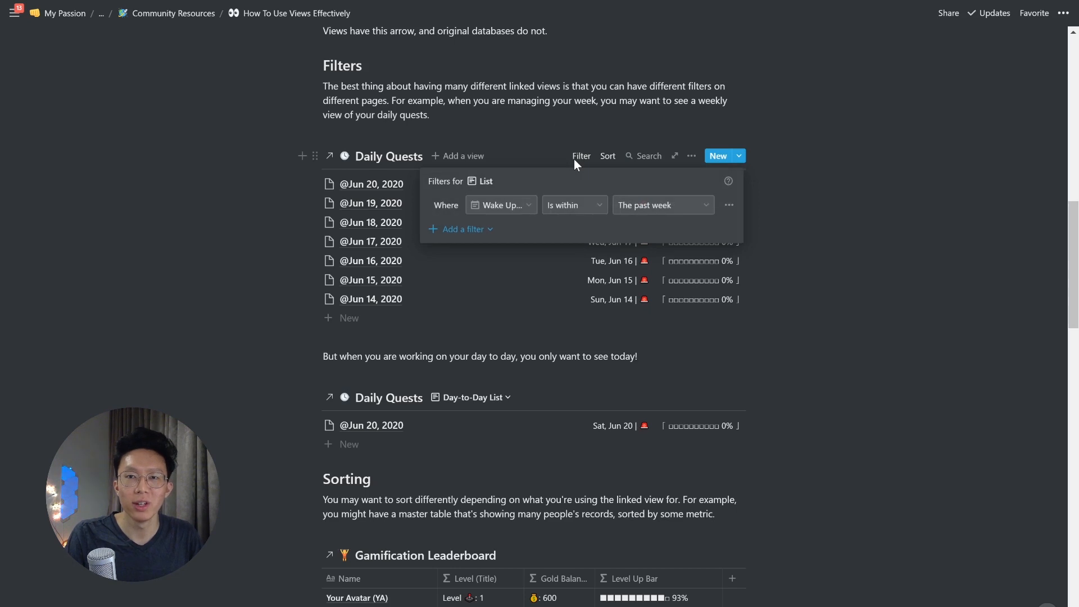
{"action": "mouse_move", "coordinate": [588, 180]}
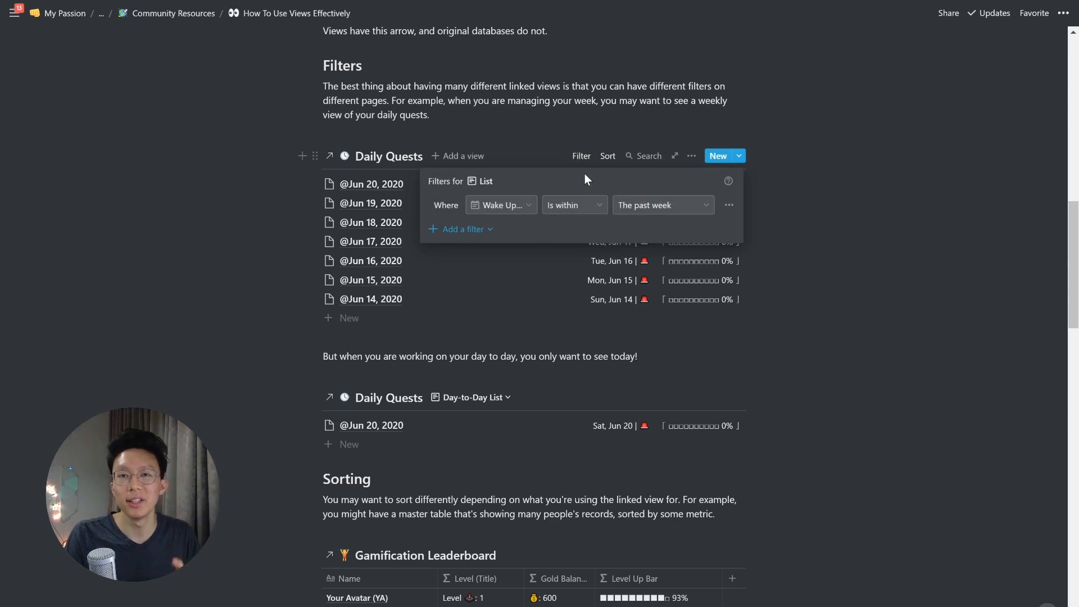
{"action": "left_click", "coordinate": [650, 379]}
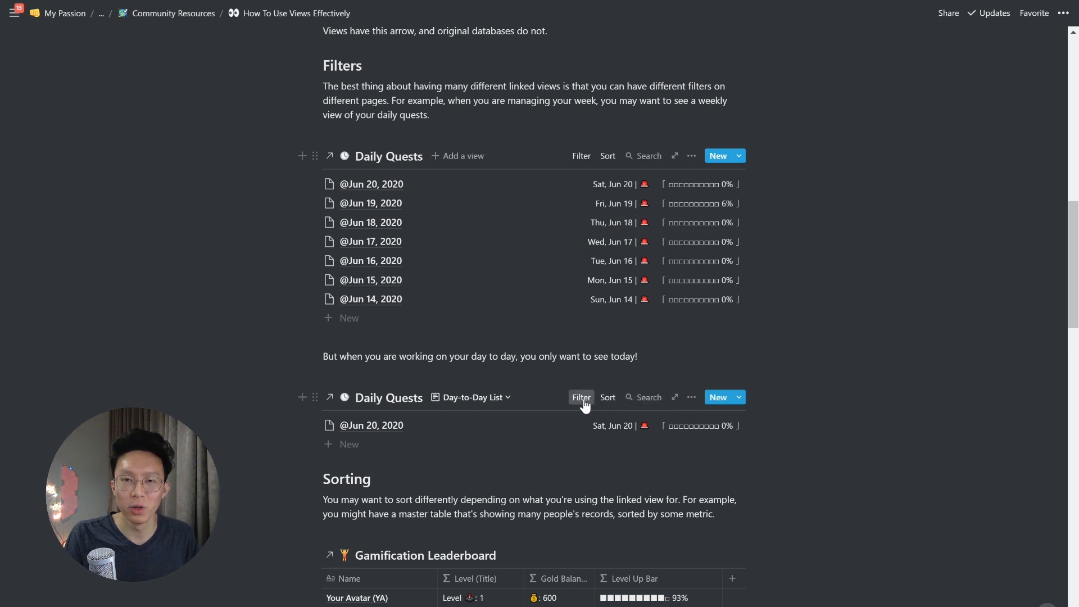
{"action": "left_click", "coordinate": [581, 396]}
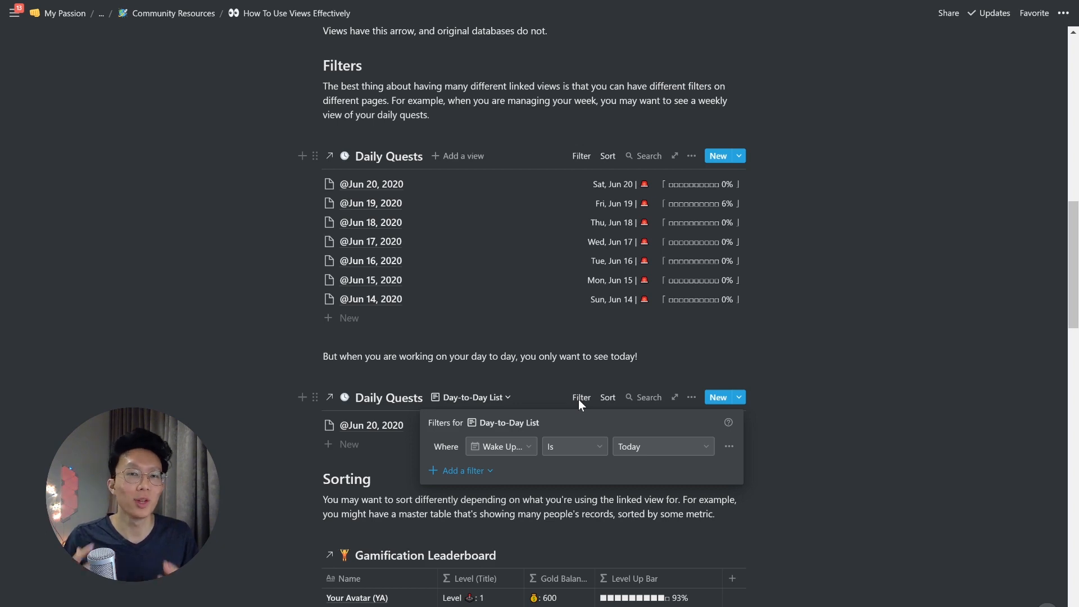
Scroll down to the Sorting section with the Gamification Leaderboard tables
{"action": "scroll", "scroll_direction": "down", "scroll_amount": 3}
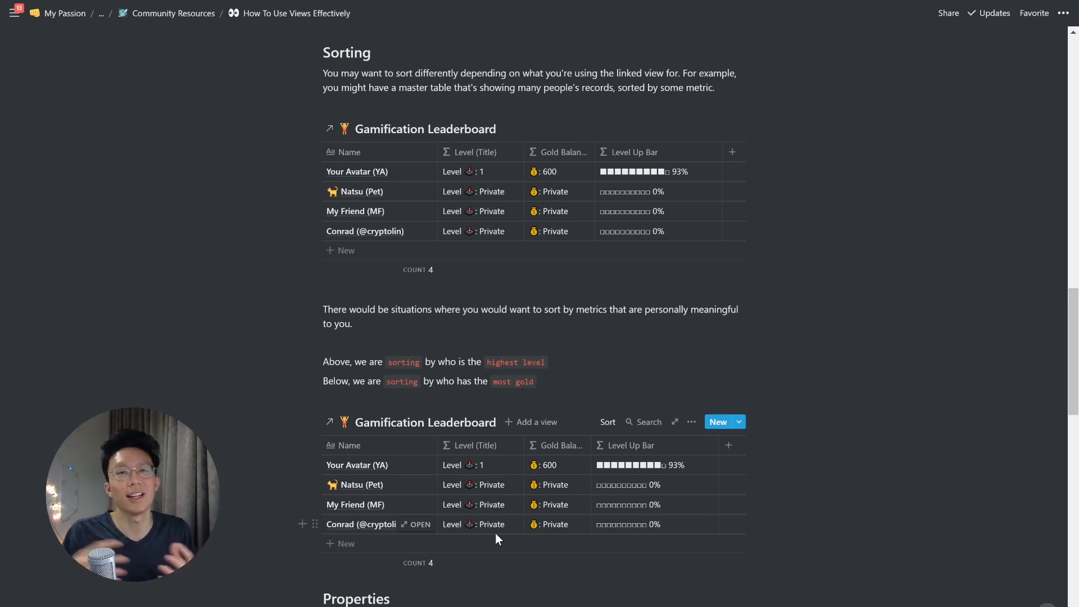
{"action": "mouse_move", "coordinate": [521, 185]}
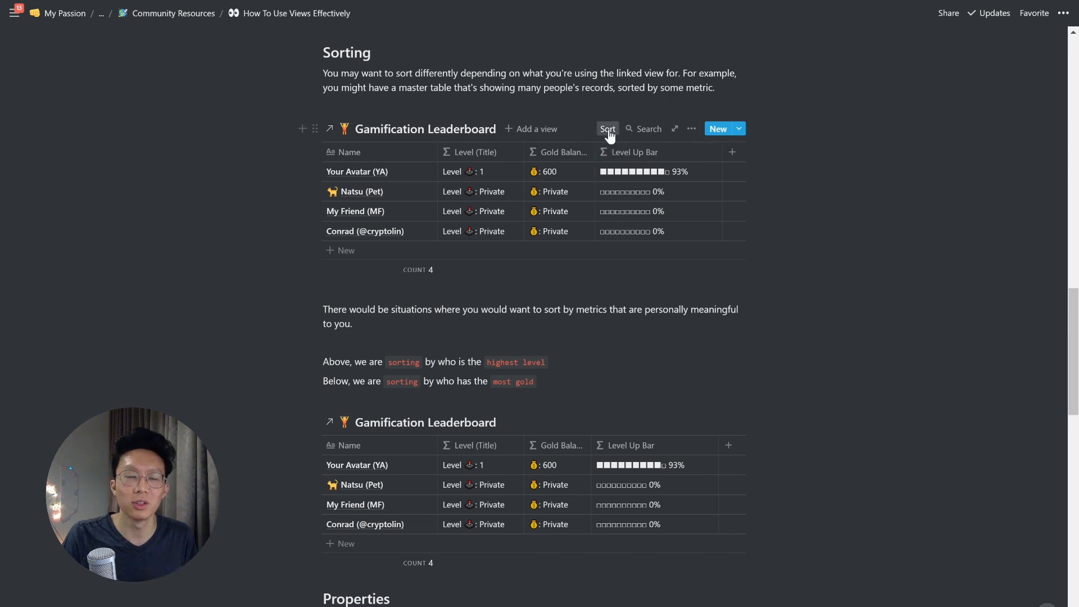
{"action": "left_click", "coordinate": [607, 128]}
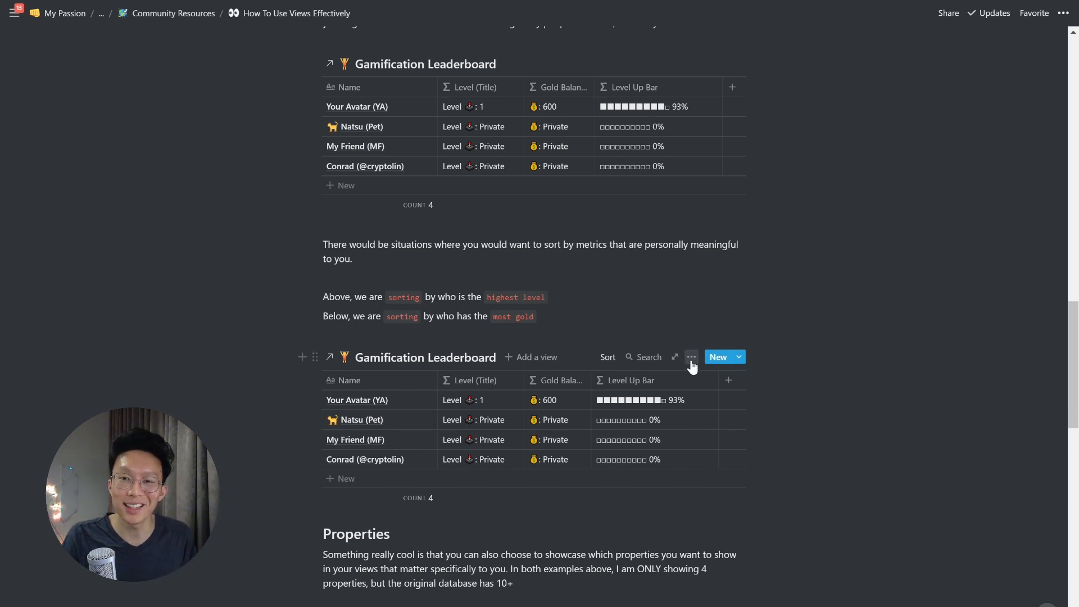
{"action": "left_click", "coordinate": [692, 357]}
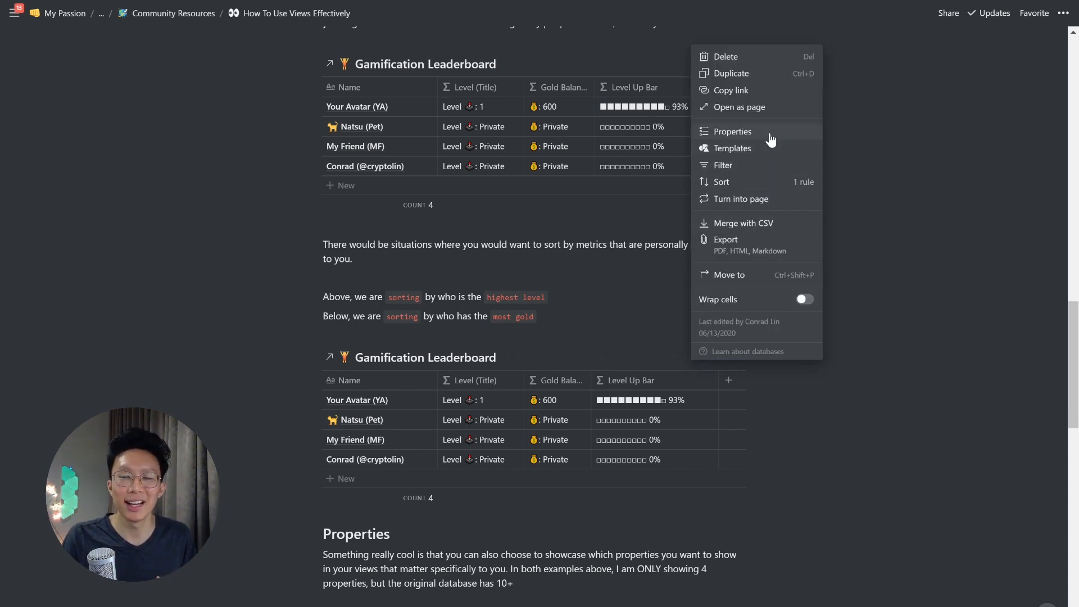
{"action": "left_click", "coordinate": [732, 131]}
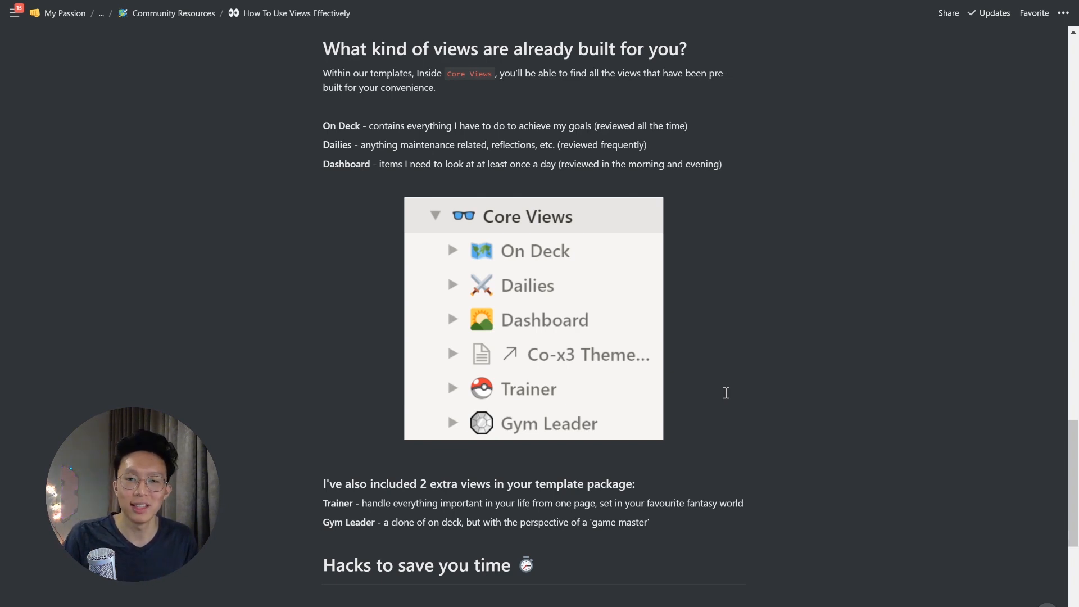
{"action": "scroll", "scroll_direction": "down", "scroll_amount": 3}
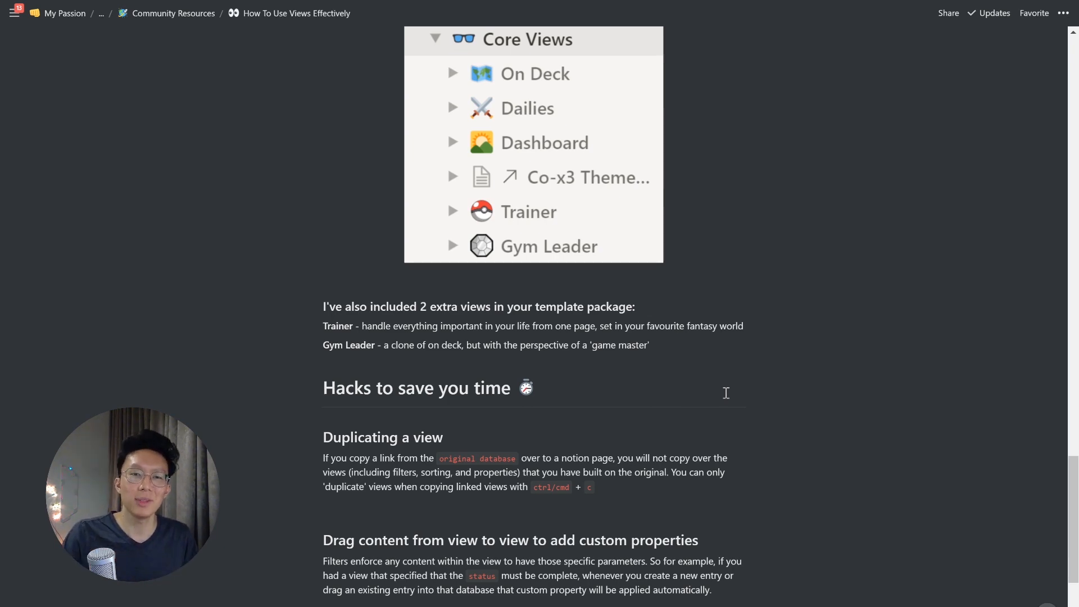
{"action": "scroll", "scroll_direction": "up", "scroll_amount": 3}
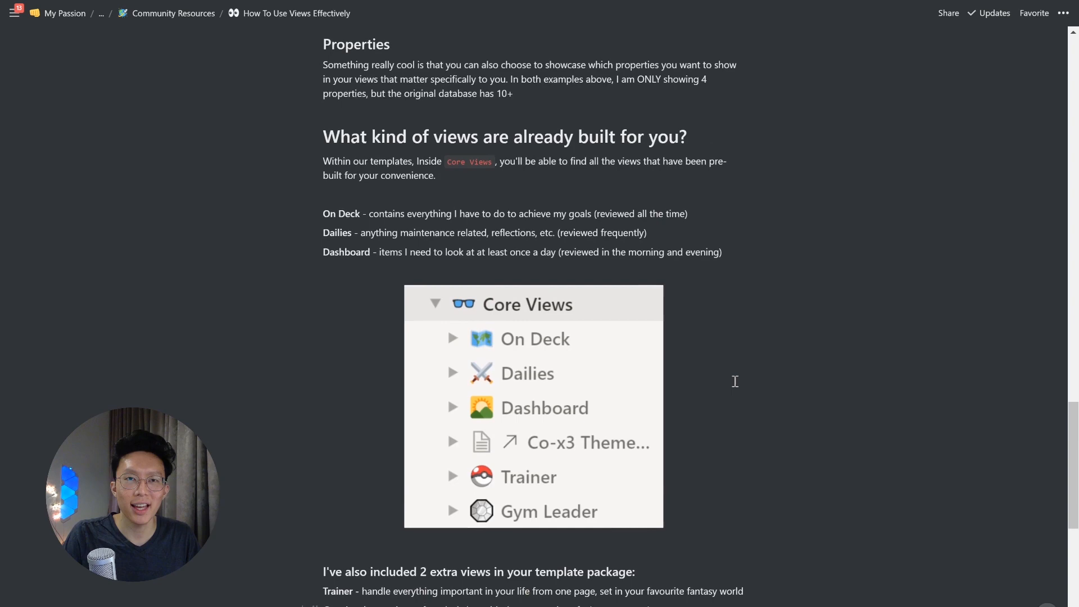
{"action": "scroll", "scroll_direction": "up", "scroll_amount": 3}
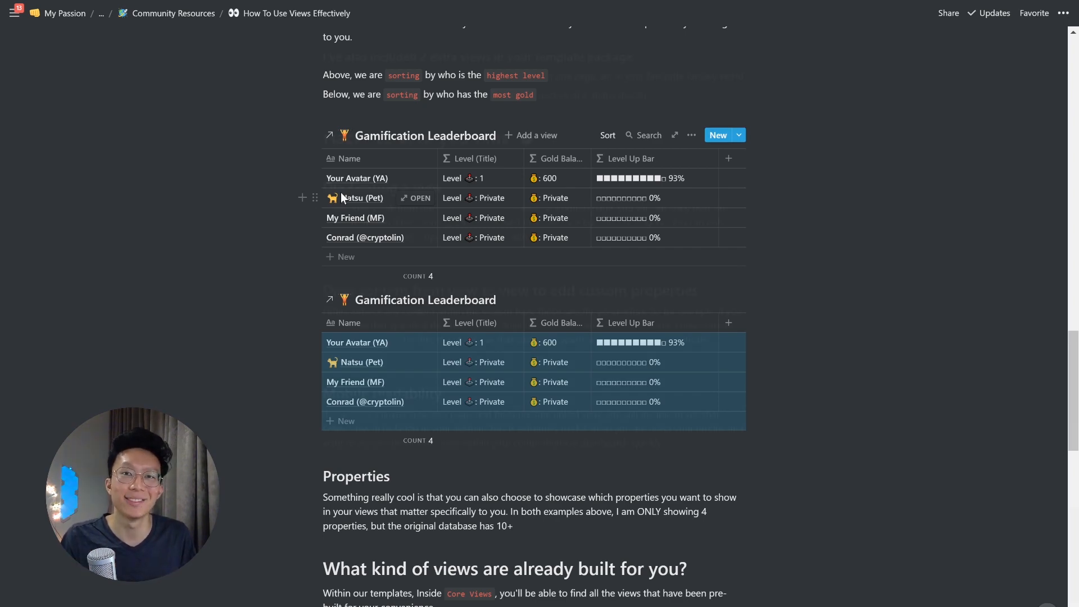
Scroll the On Deck page down to the Tasks - Breakdown of HOW section
{"action": "scroll", "scroll_direction": "down", "scroll_amount": 3}
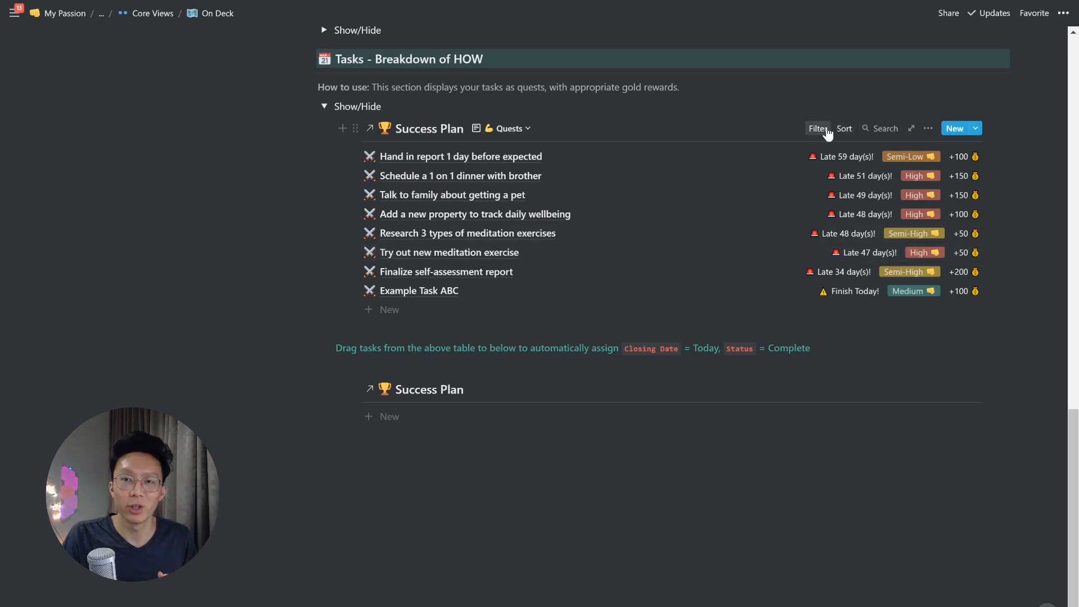
{"action": "left_click", "coordinate": [818, 128]}
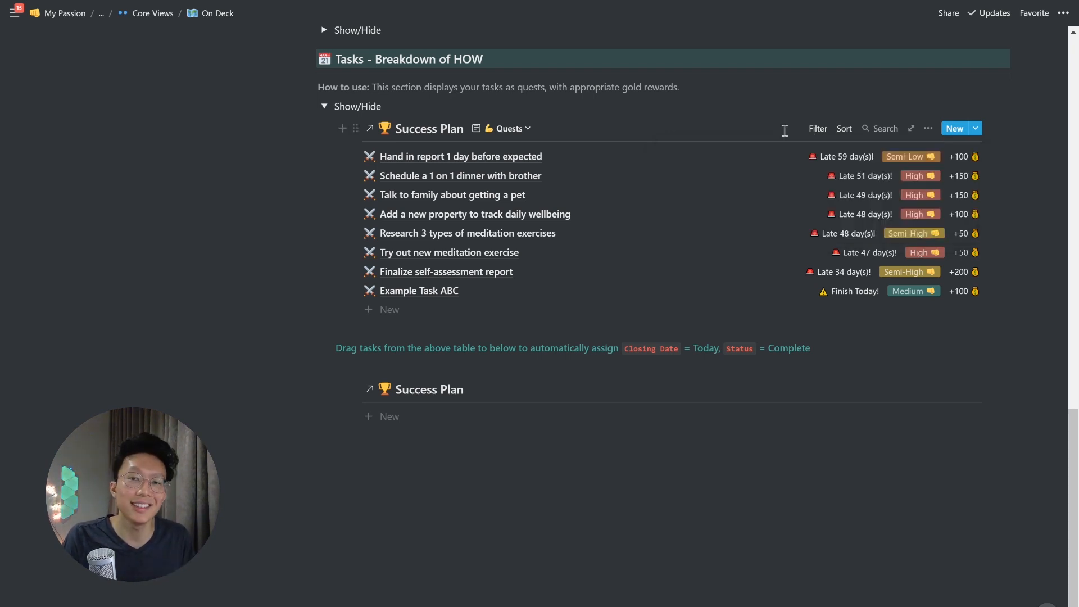
{"action": "mouse_move", "coordinate": [788, 302]}
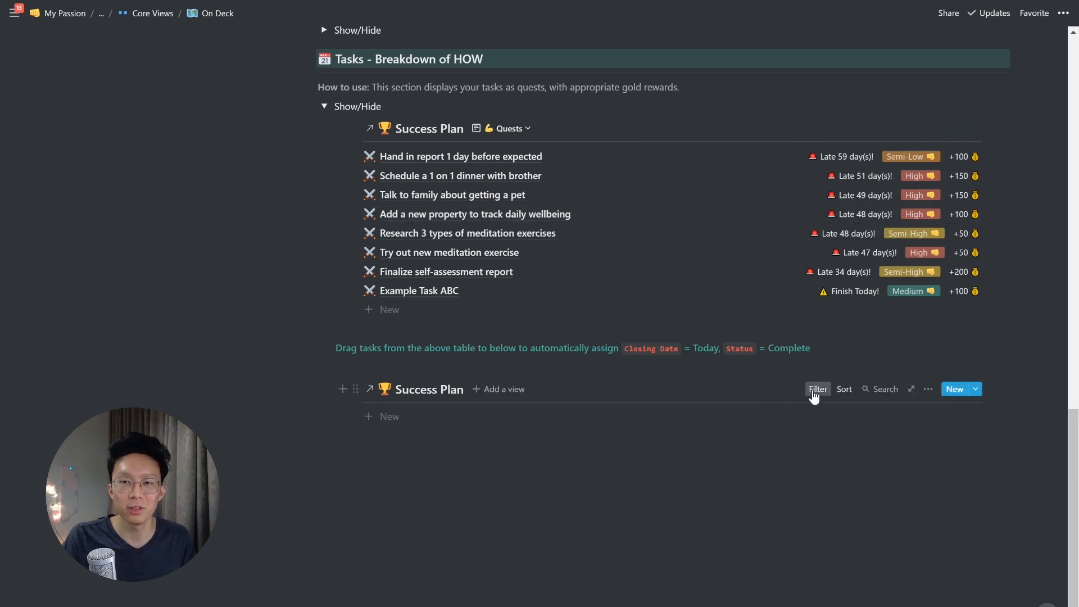
{"action": "left_click", "coordinate": [817, 389]}
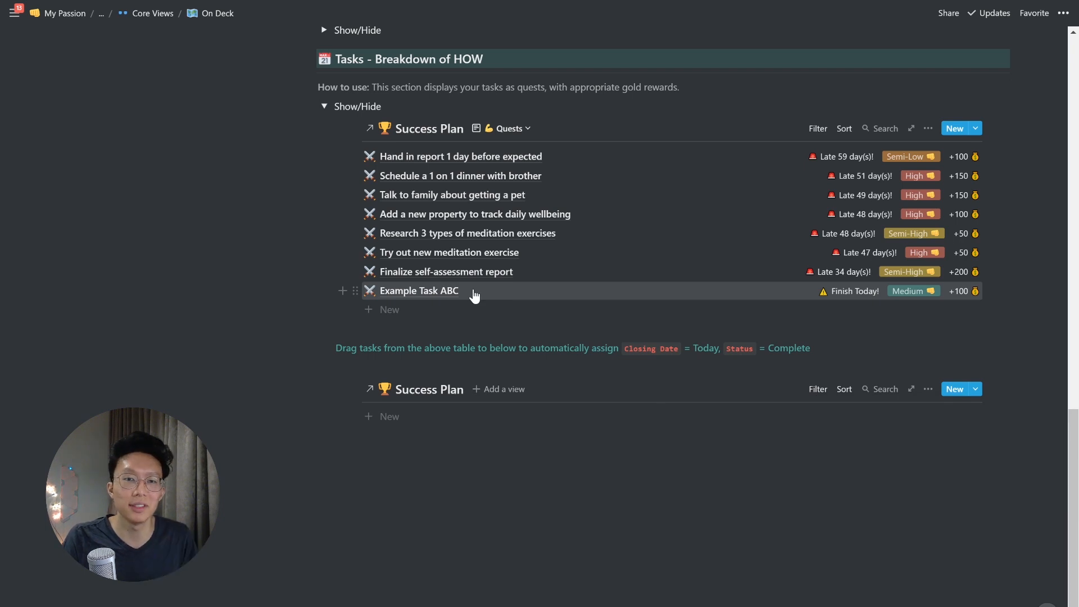
{"action": "mouse_move", "coordinate": [875, 291]}
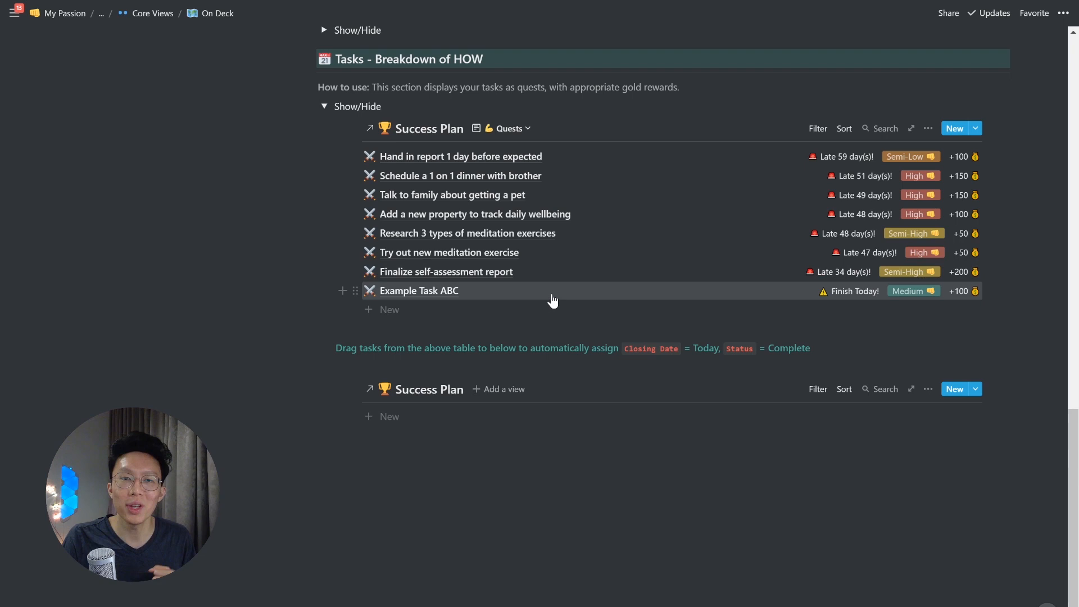
Drag Example Task ABC into the lower Success Plan view and keep its sorting via Cancel
{"action": "left_click_drag", "start_coordinate": [554, 290], "coordinate": [515, 406]}
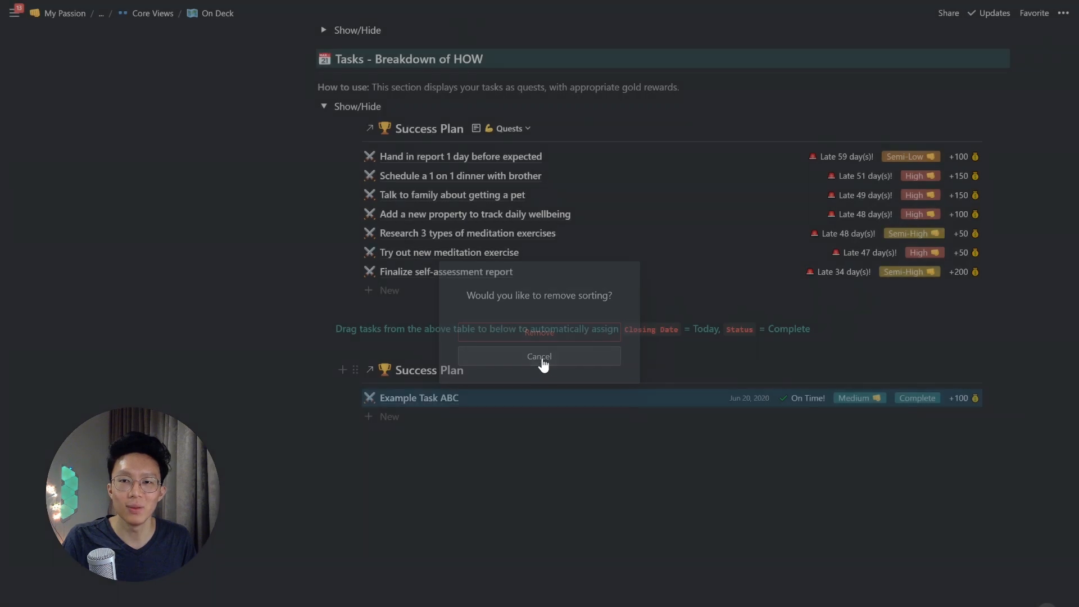
{"action": "left_click", "coordinate": [539, 357]}
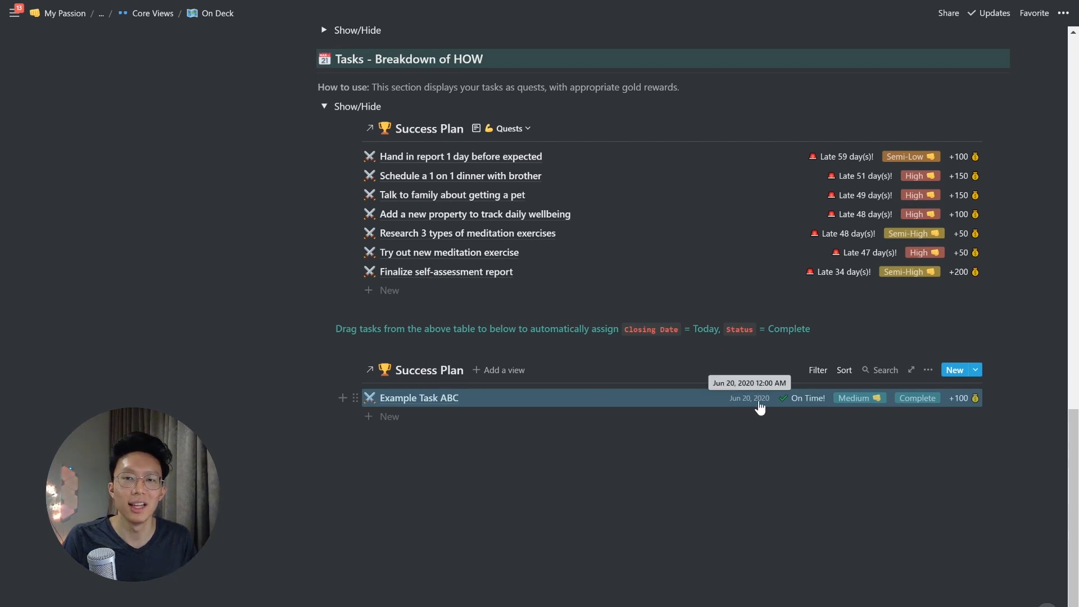
{"action": "mouse_move", "coordinate": [758, 406]}
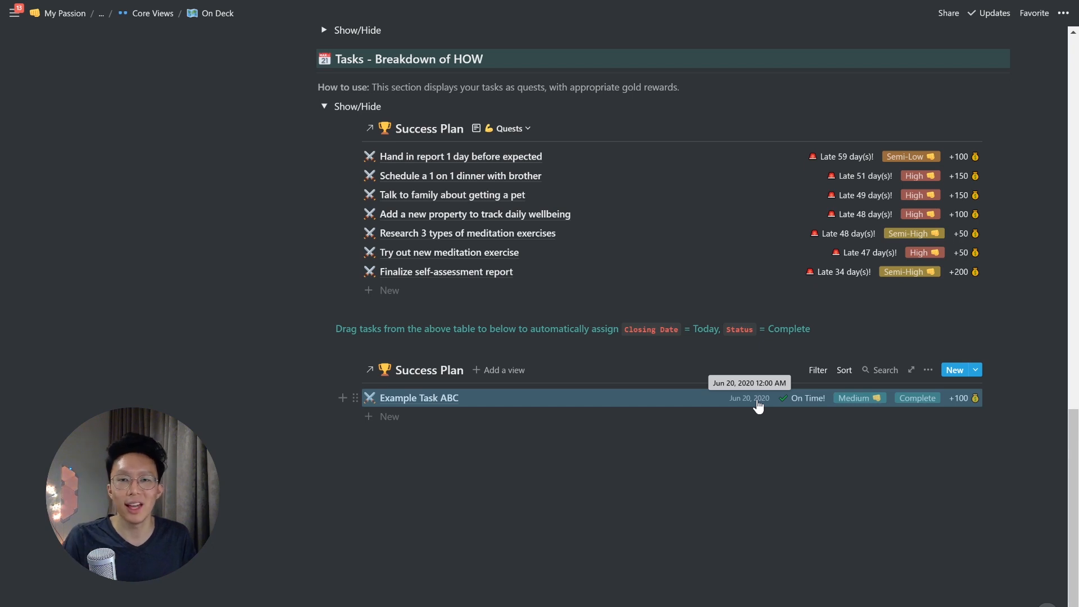
{"action": "mouse_move", "coordinate": [554, 428]}
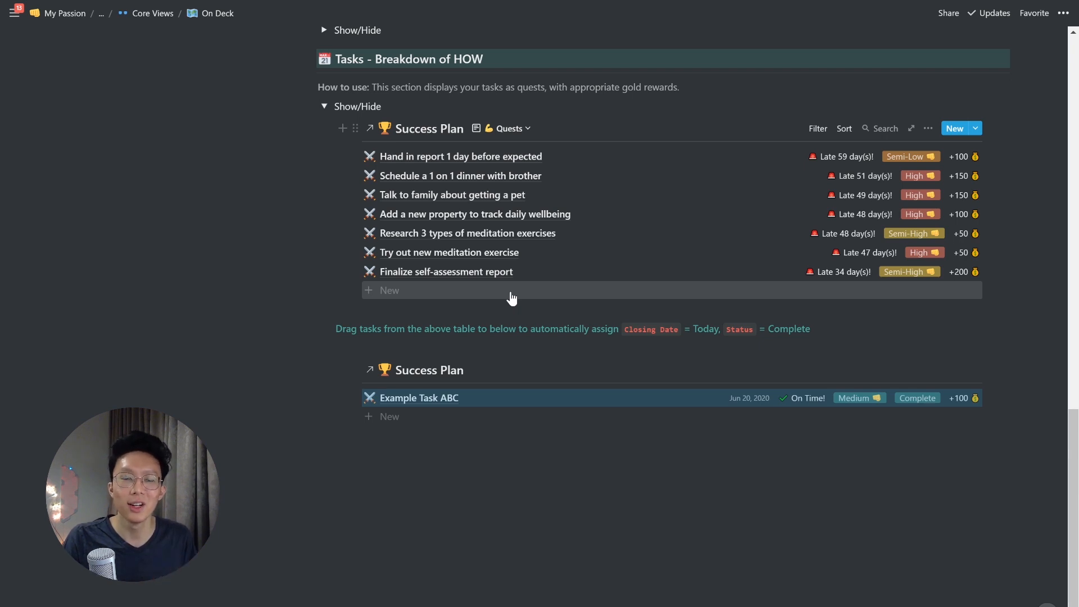
Go back to the How To Use Views Effectively guide at the Hacks section
{"action": "left_click", "coordinate": [390, 290]}
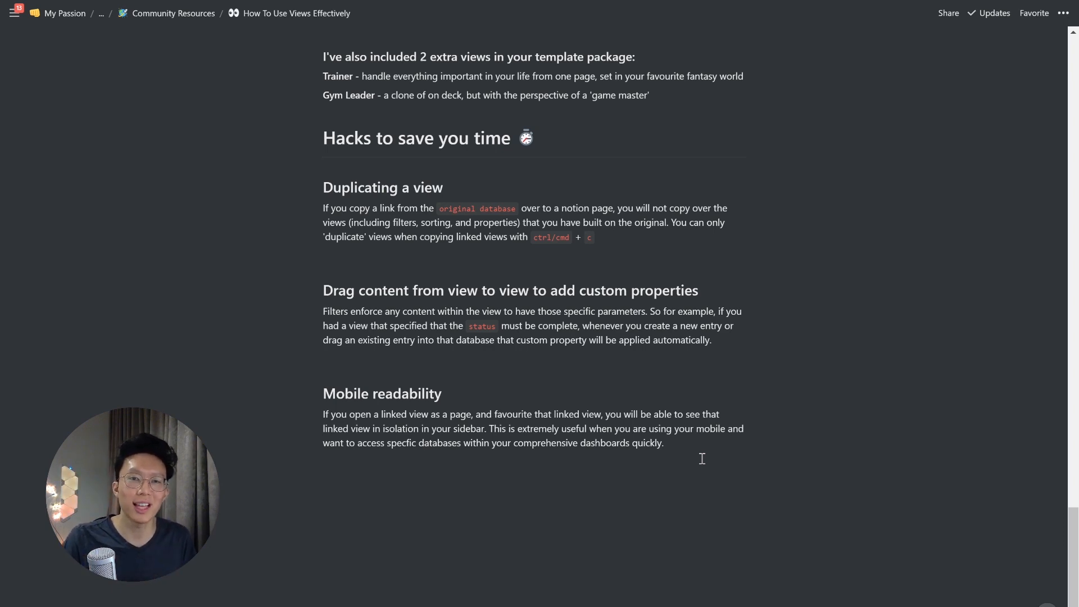
Open the Daily Quests Day-to-Day List view as its own full page
{"action": "scroll", "scroll_direction": "down", "scroll_amount": 3}
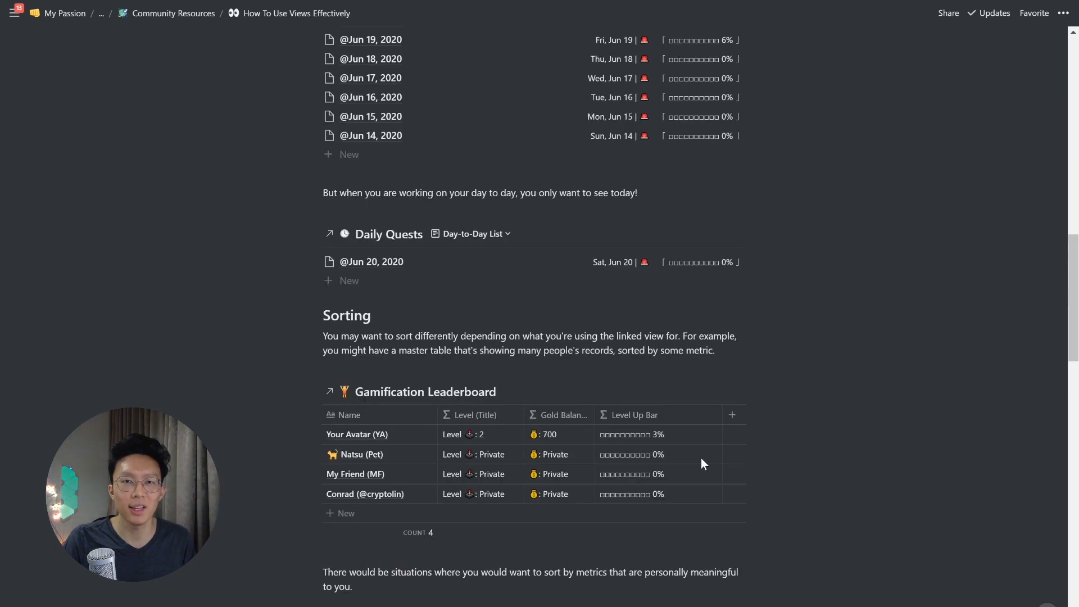
{"action": "mouse_move", "coordinate": [448, 249]}
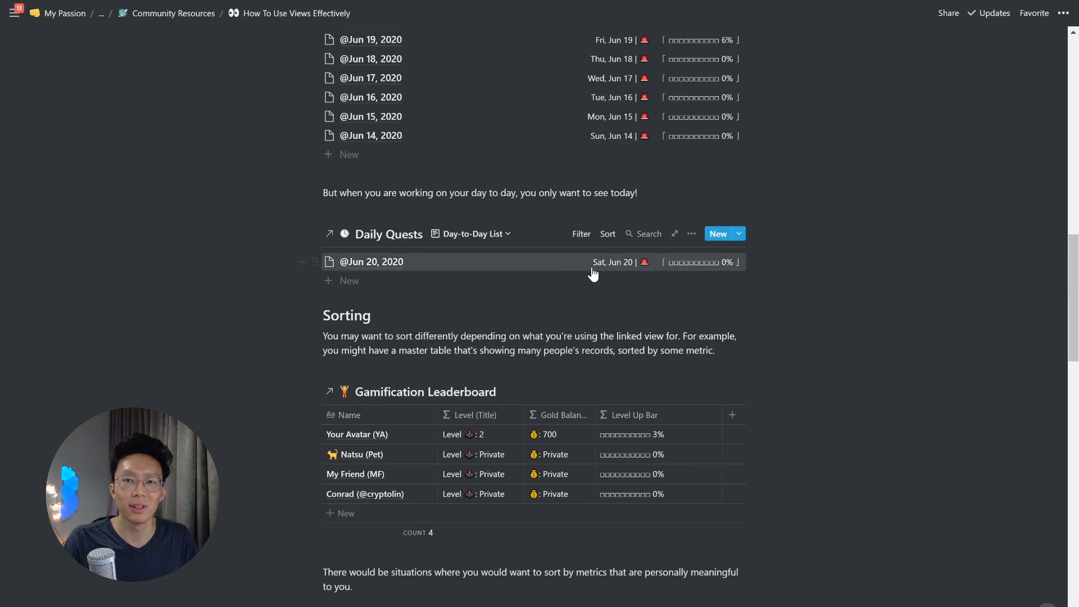
{"action": "mouse_move", "coordinate": [675, 234]}
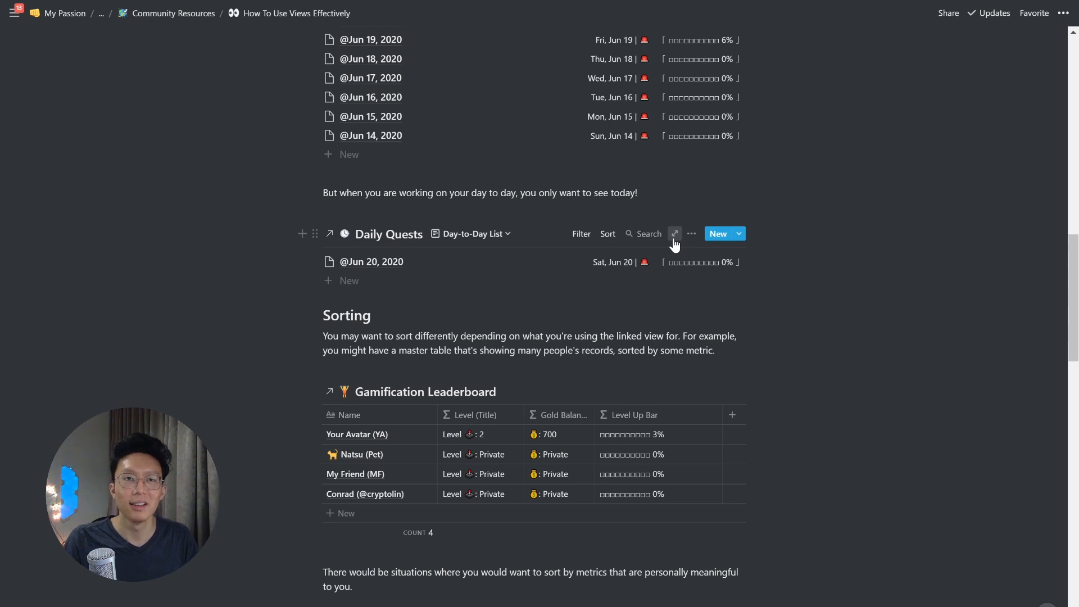
{"action": "left_click", "coordinate": [674, 234]}
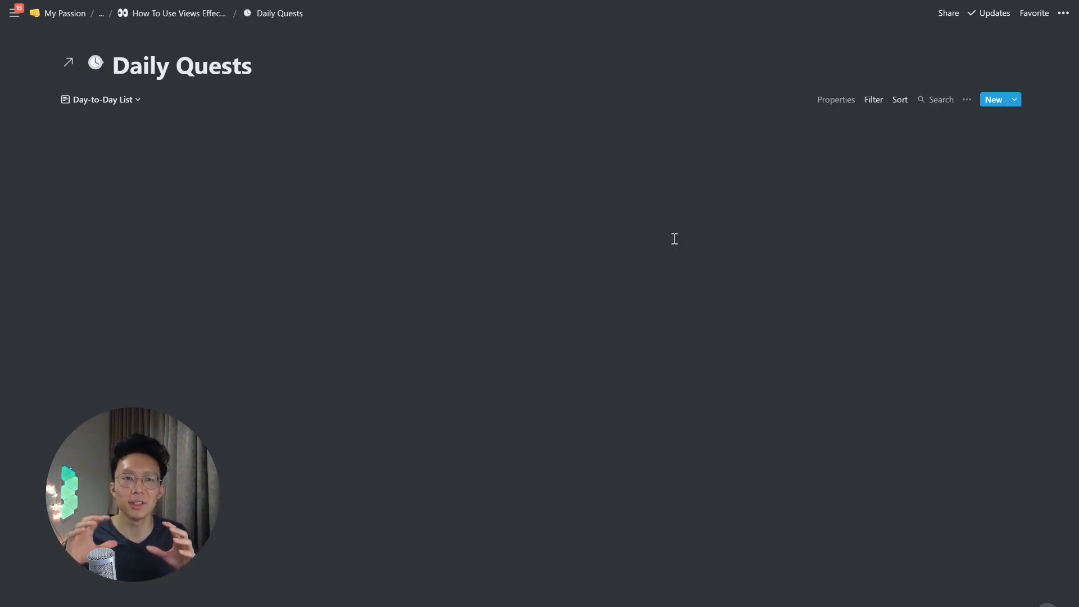
{"action": "left_click", "coordinate": [993, 99]}
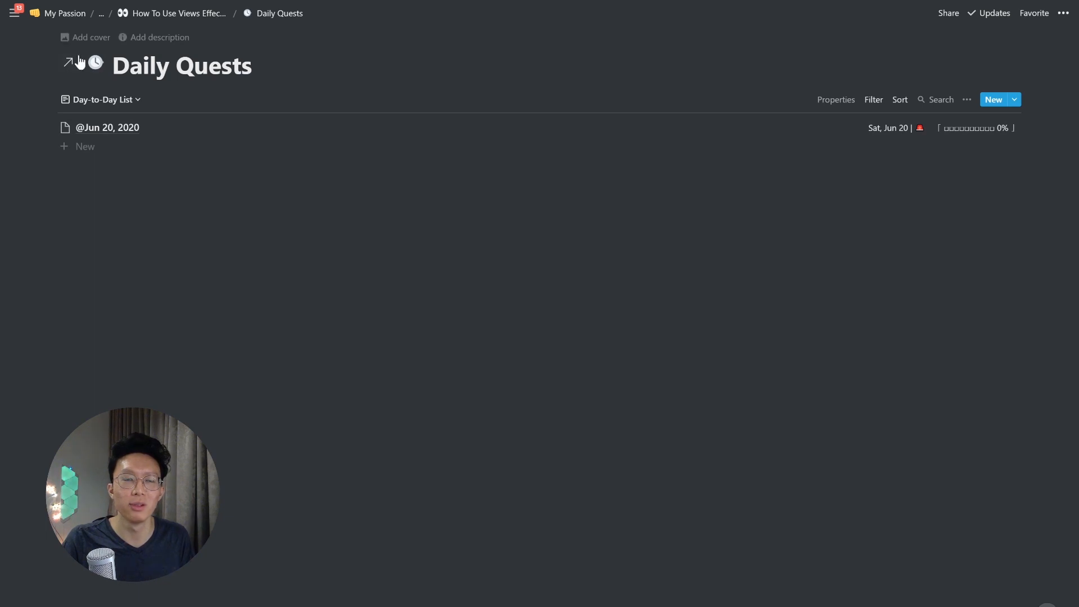
{"action": "mouse_move", "coordinate": [67, 63]}
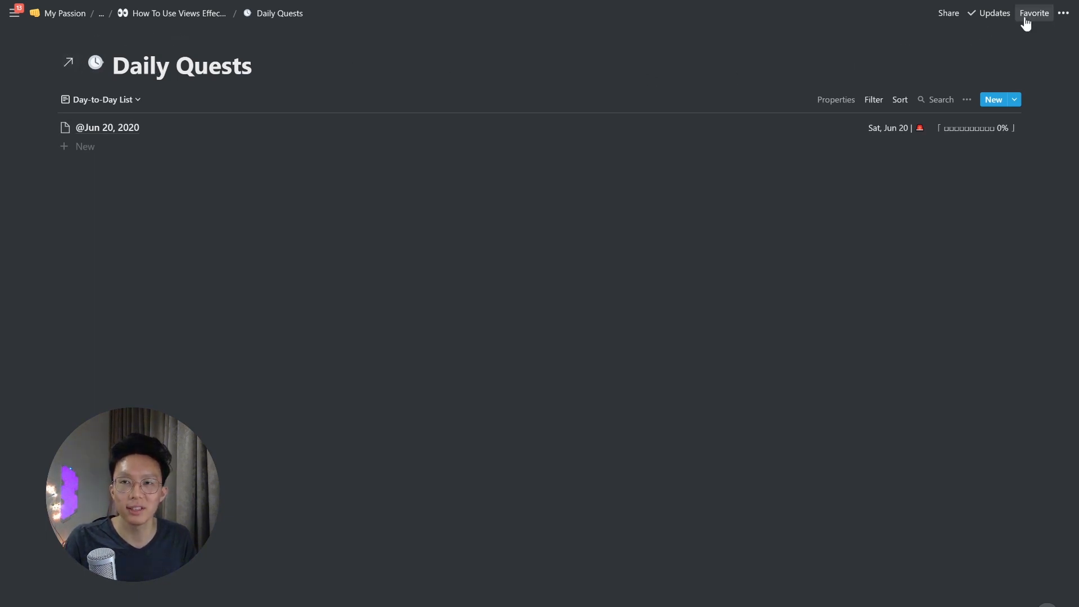
Favorite the Daily Quests page and show the sidebar with it heading Favorites
{"action": "left_click", "coordinate": [1033, 12]}
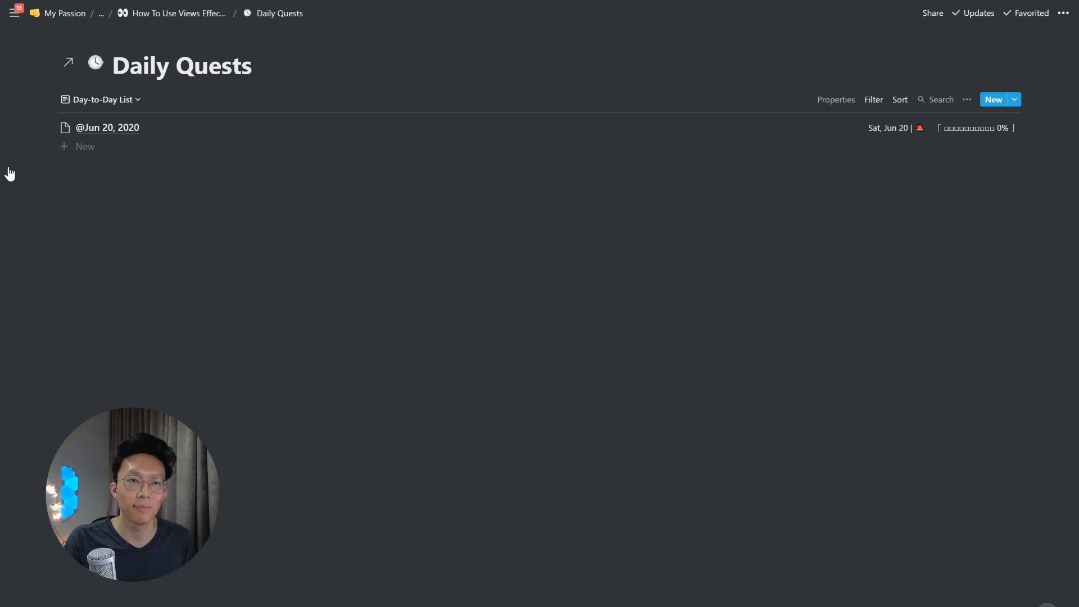
{"action": "left_click", "coordinate": [12, 12]}
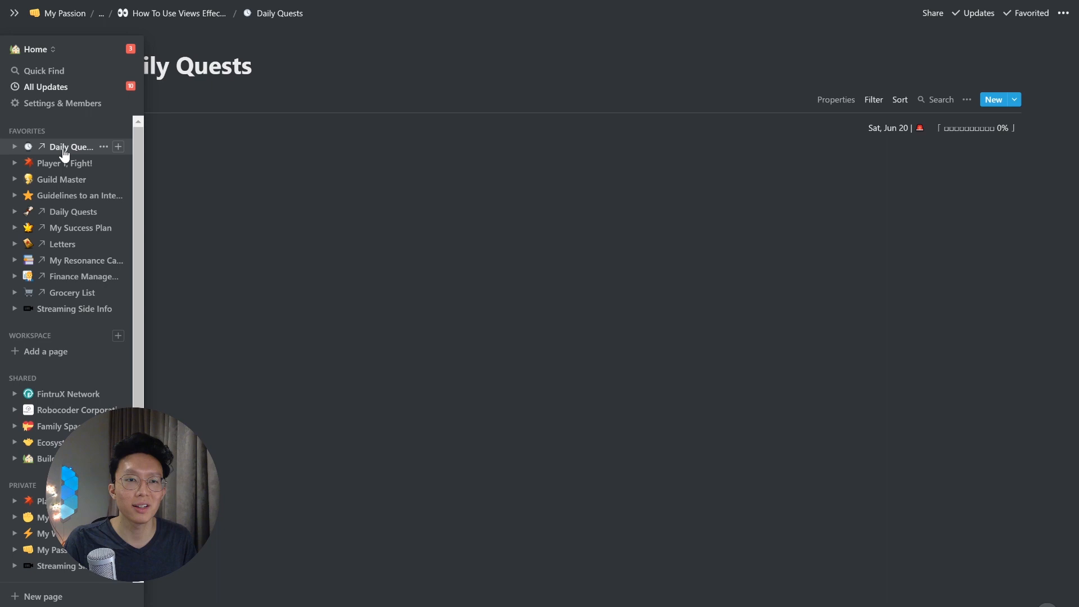